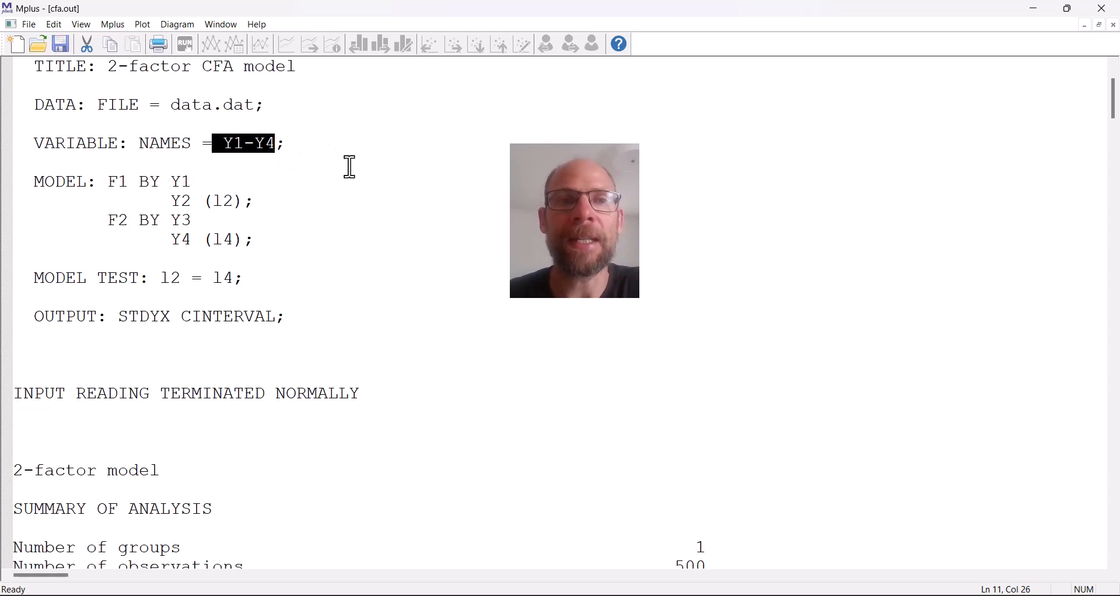
{"action": "mouse_move", "coordinate": [328, 189]}
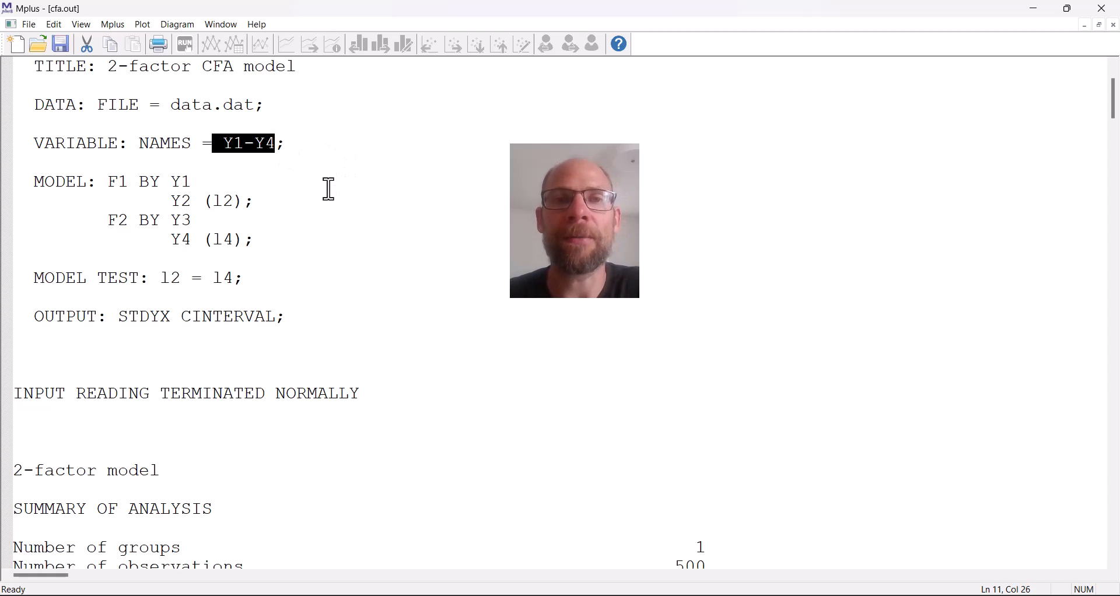
{"action": "mouse_move", "coordinate": [108, 182]}
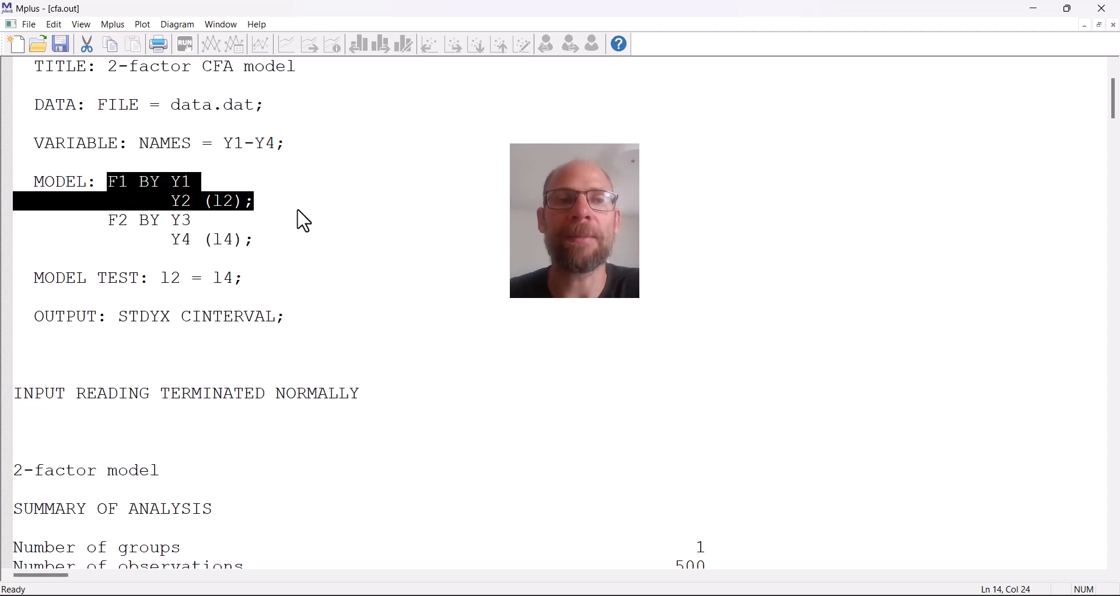
{"action": "mouse_move", "coordinate": [318, 209]}
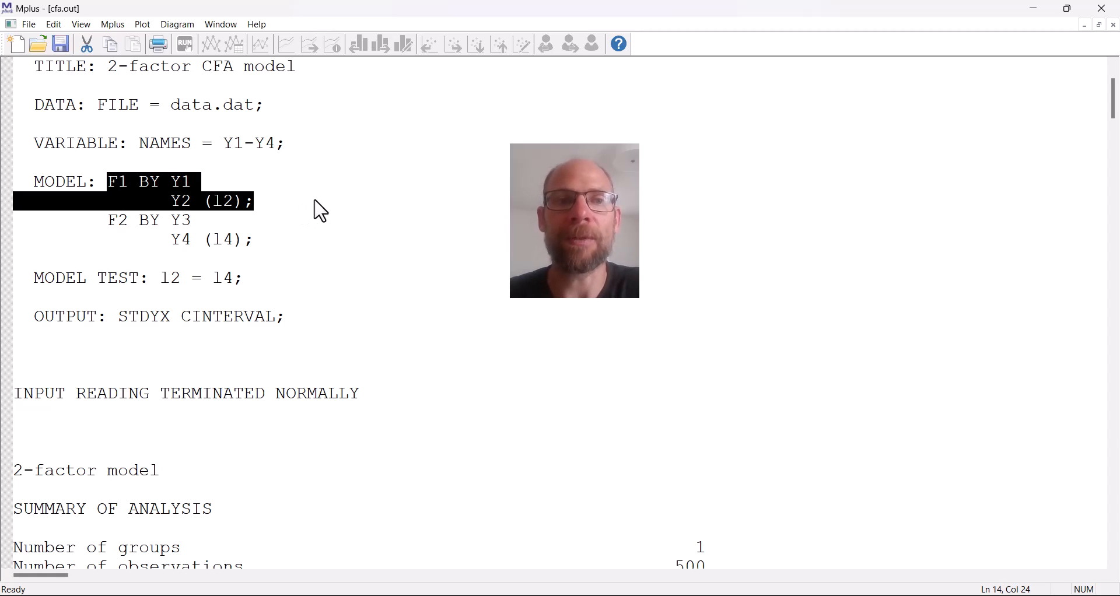
{"action": "mouse_move", "coordinate": [289, 211]}
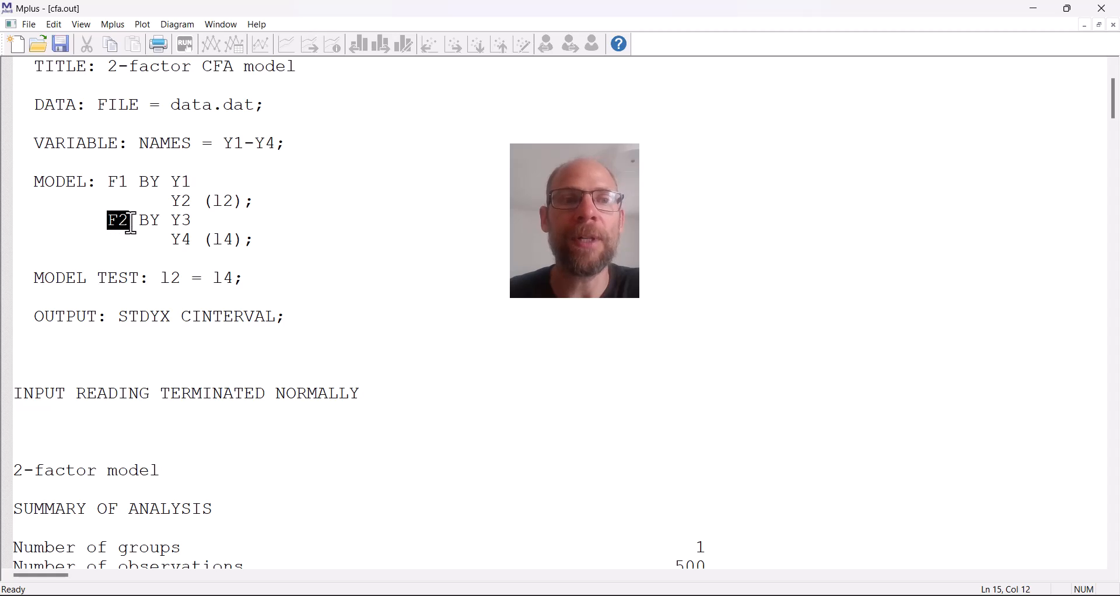
- Highlight the F2 factor definition and the labelled indicators Y2 (l2) and Y4 (l4)
{"action": "left_click_drag", "start_coordinate": [106, 220], "coordinate": [229, 239]}
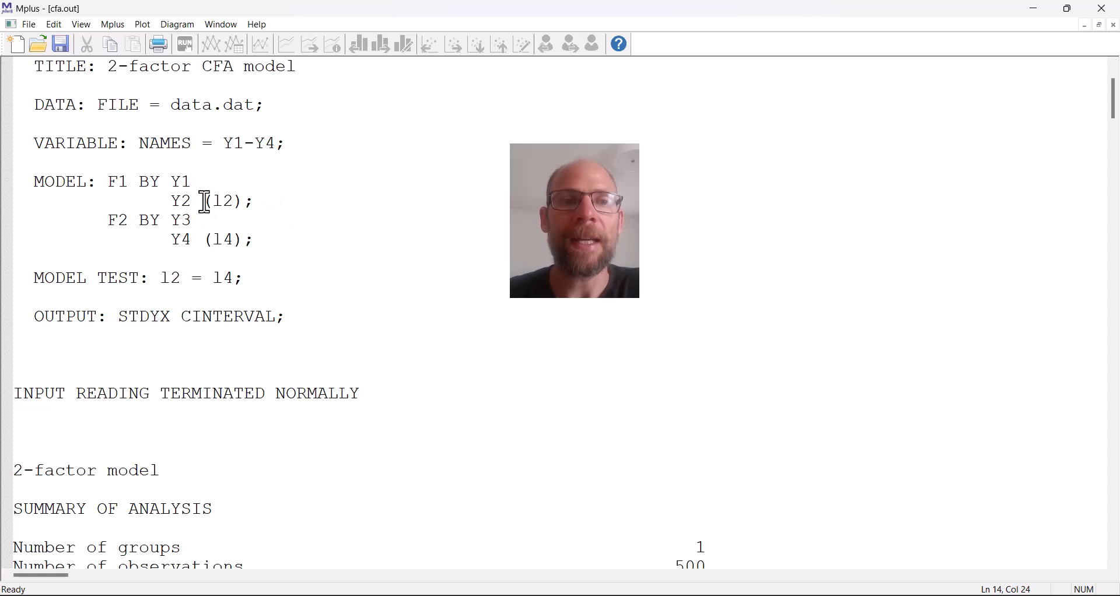
{"action": "left_click_drag", "start_coordinate": [204, 201], "coordinate": [247, 201]}
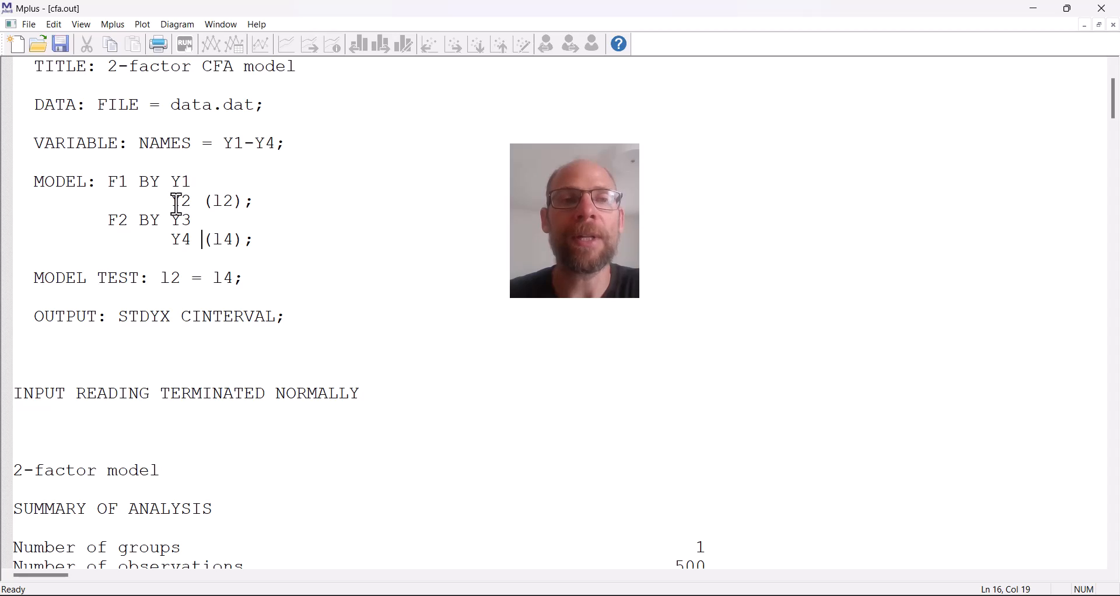
{"action": "mouse_move", "coordinate": [267, 242]}
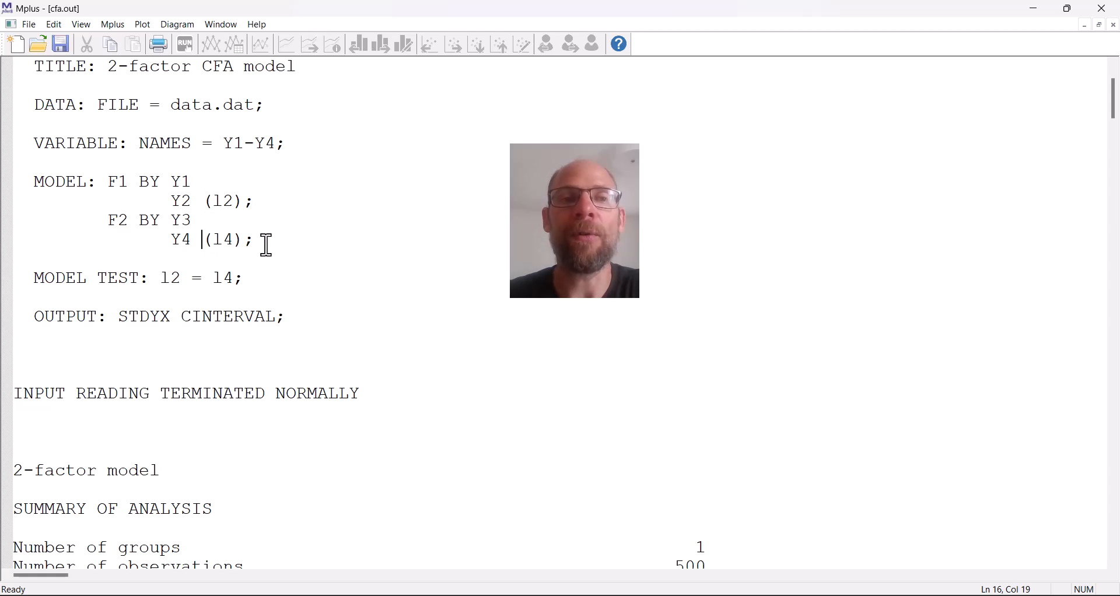
{"action": "mouse_move", "coordinate": [304, 241]}
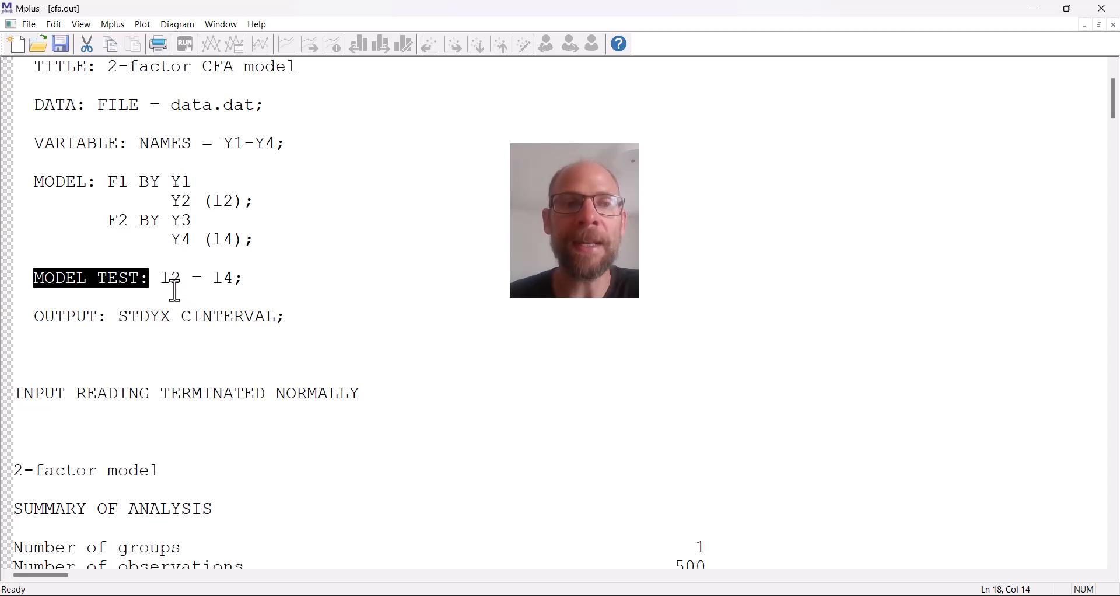
{"action": "mouse_move", "coordinate": [234, 279]}
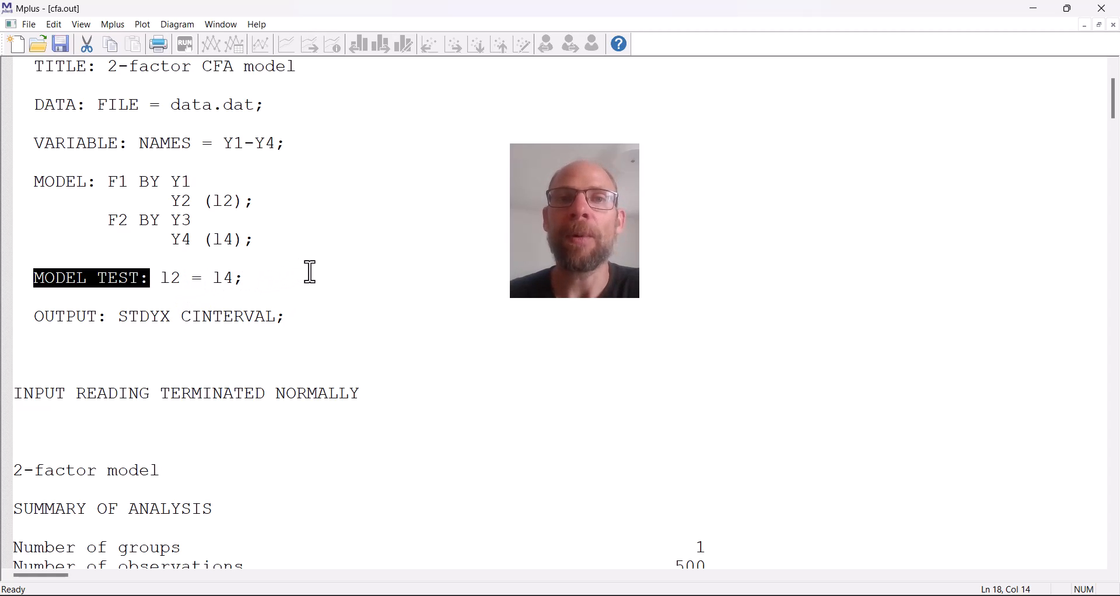
{"action": "mouse_move", "coordinate": [330, 280]}
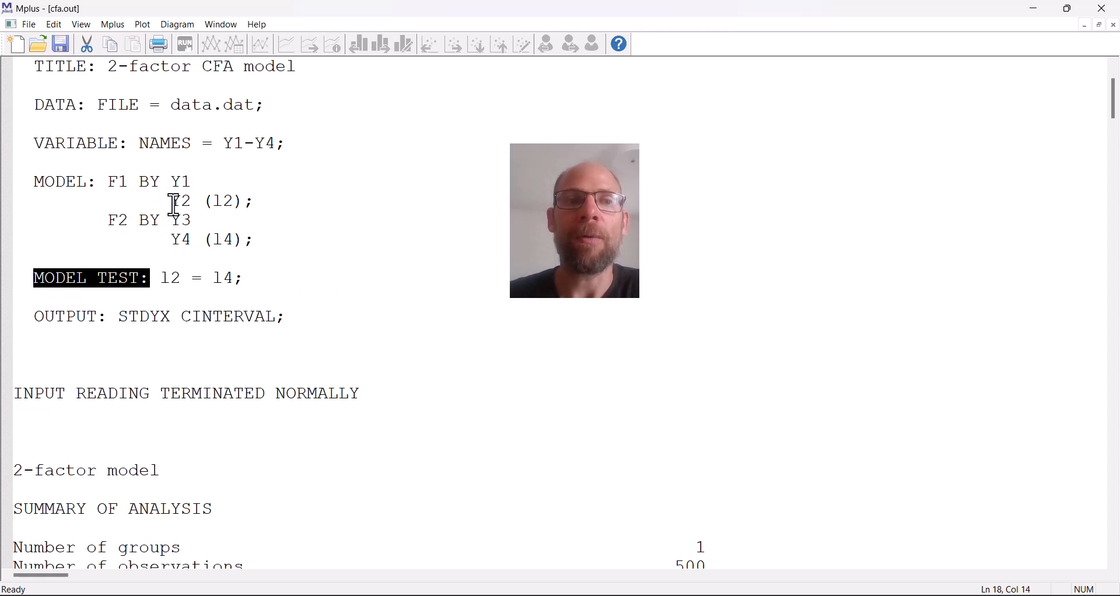
{"action": "double_click", "coordinate": [182, 201]}
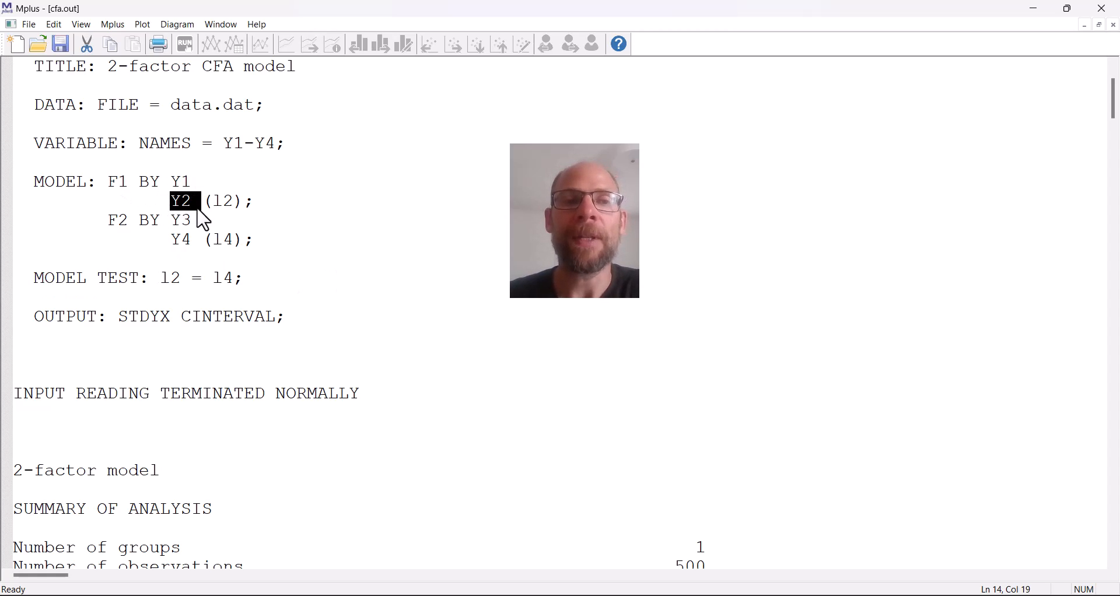
{"action": "mouse_move", "coordinate": [171, 241]}
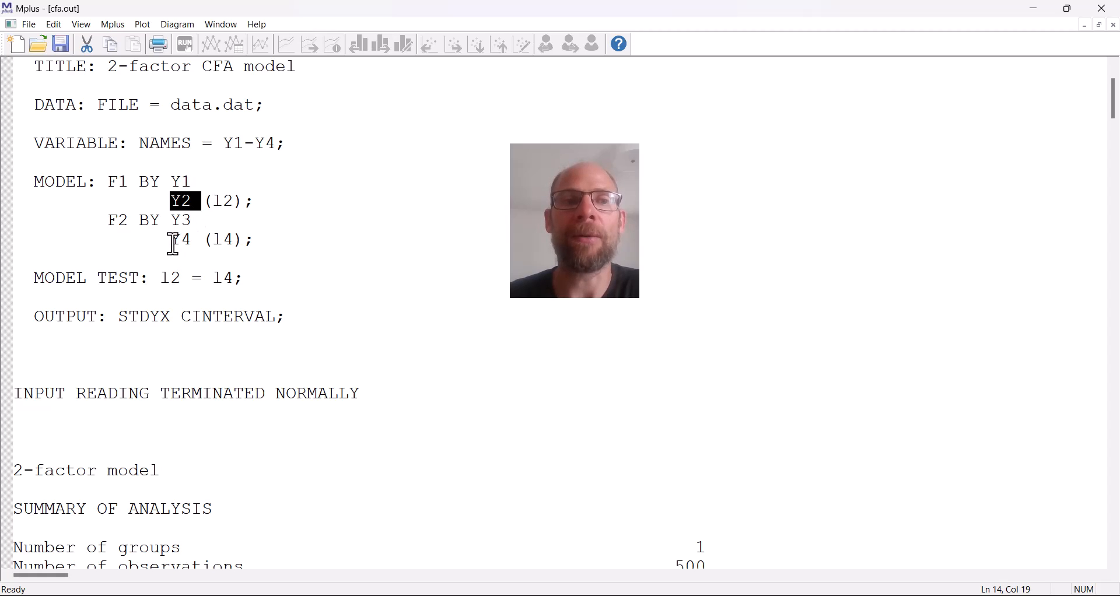
{"action": "double_click", "coordinate": [180, 239]}
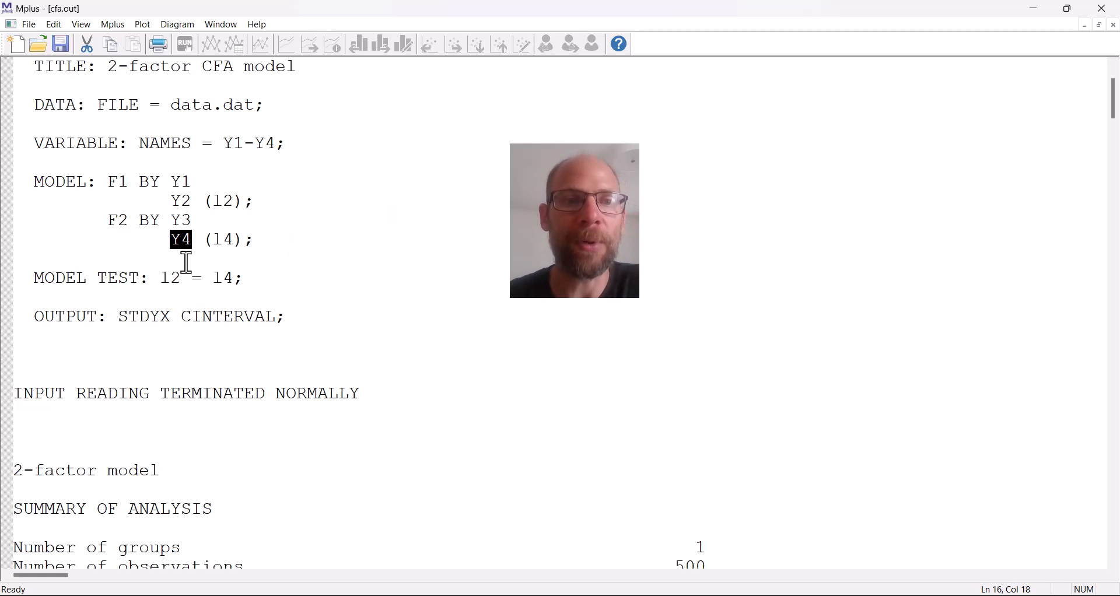
{"action": "mouse_move", "coordinate": [162, 277]}
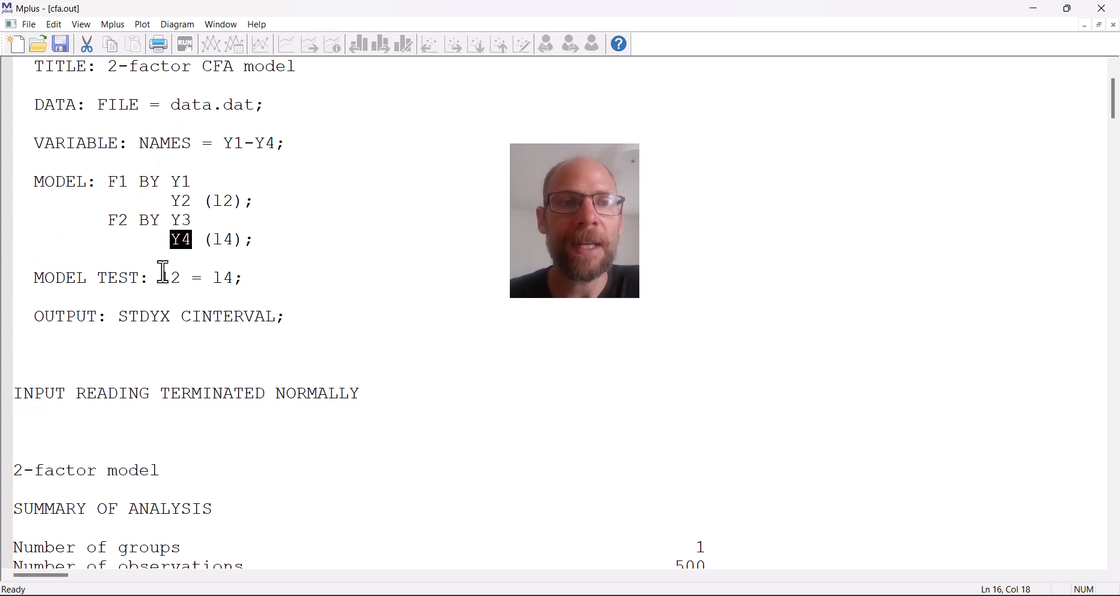
- Select the Chi-Square Test of Model Fit (0.165), then reach MODEL RESULTS showing the loadings
{"action": "scroll", "scroll_direction": "down", "scroll_amount": 3}
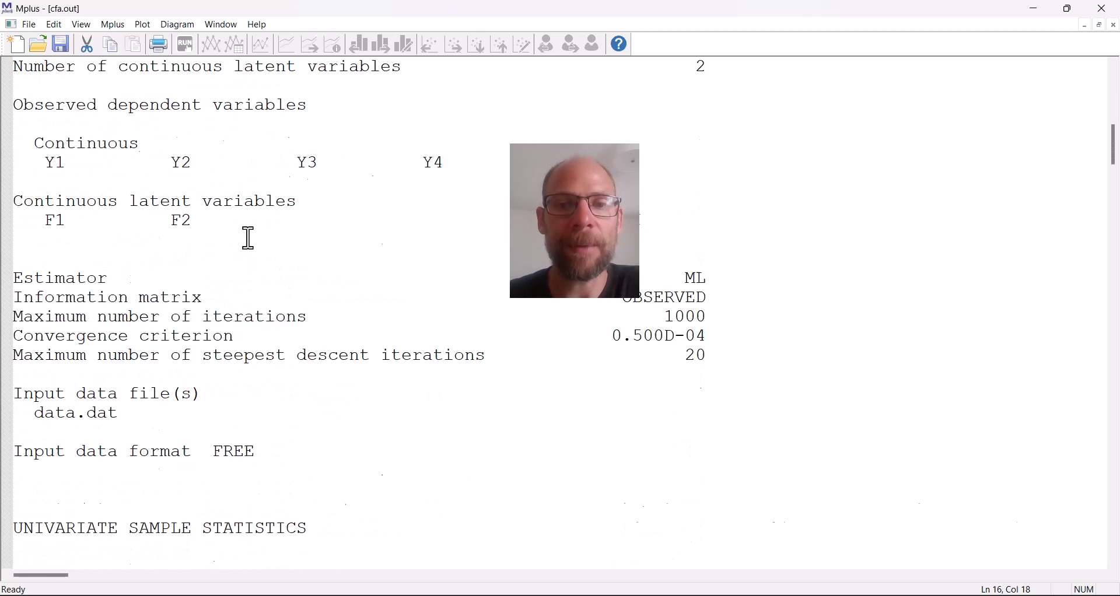
{"action": "scroll", "scroll_direction": "down", "scroll_amount": 3}
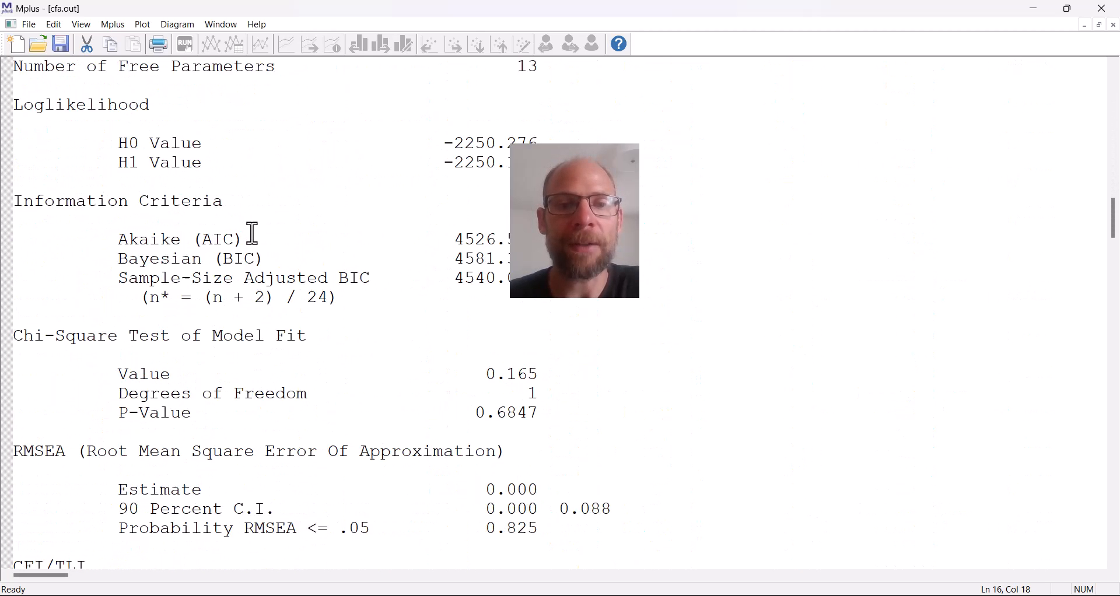
{"action": "scroll", "scroll_direction": "down", "scroll_amount": 3}
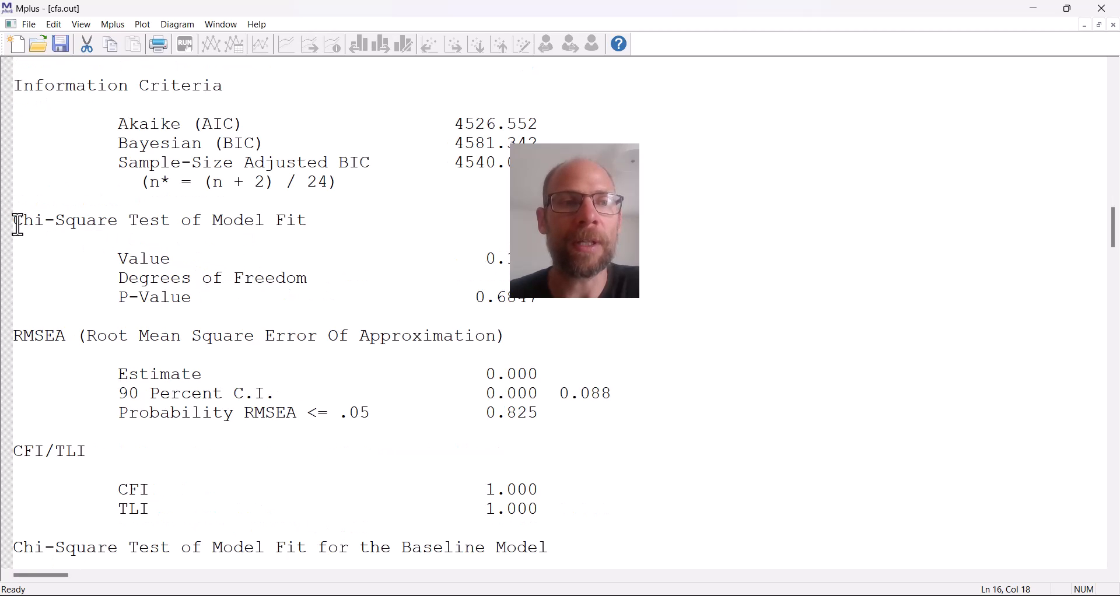
{"action": "left_click_drag", "start_coordinate": [14, 220], "coordinate": [557, 297]}
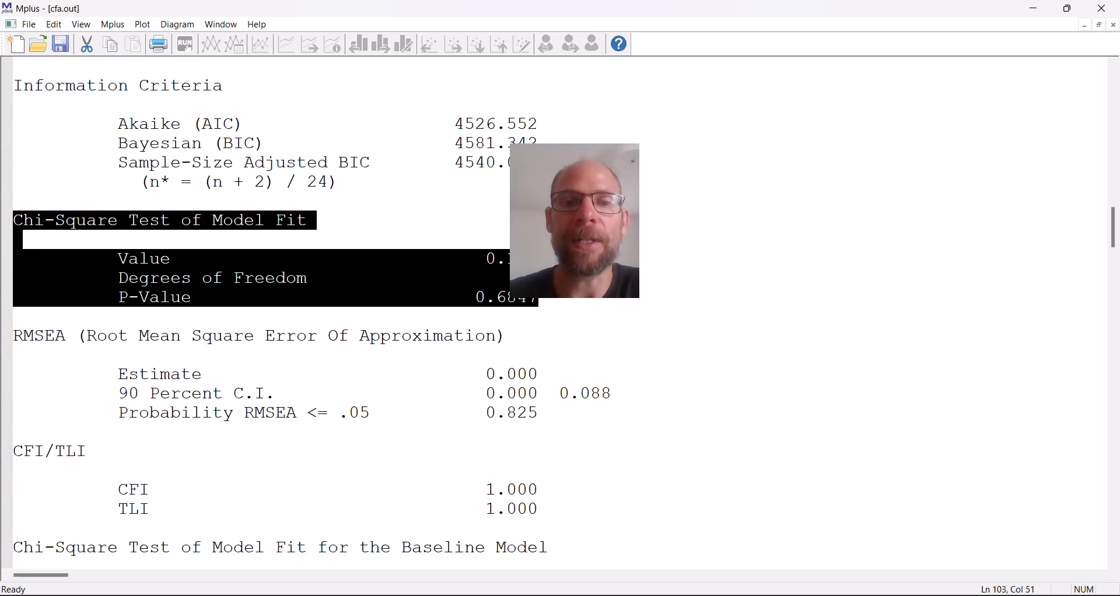
{"action": "scroll", "scroll_direction": "down", "scroll_amount": 3}
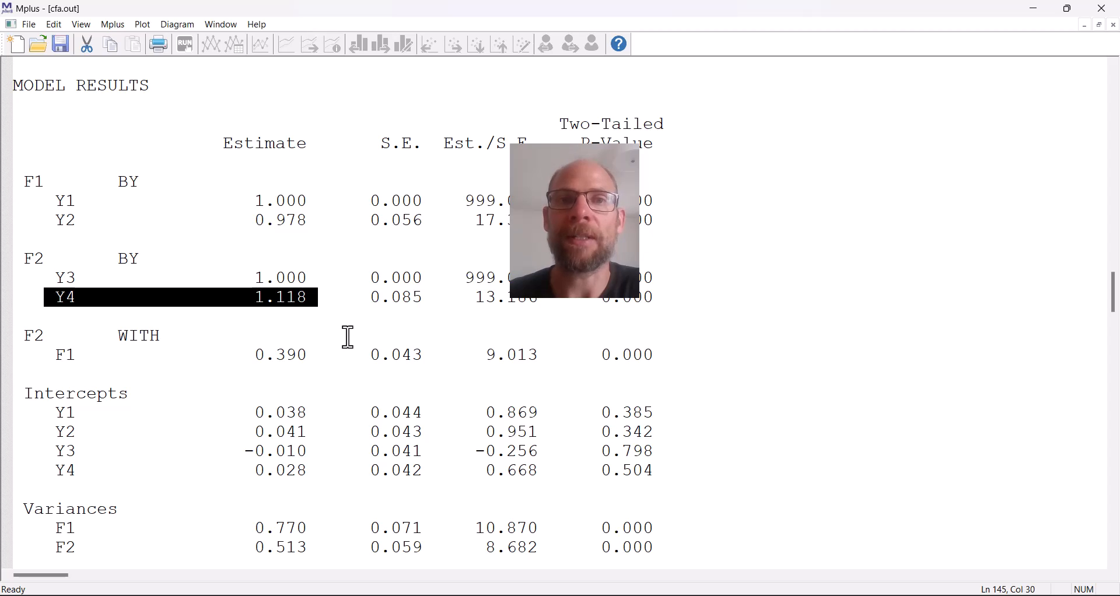
{"action": "mouse_move", "coordinate": [346, 336]}
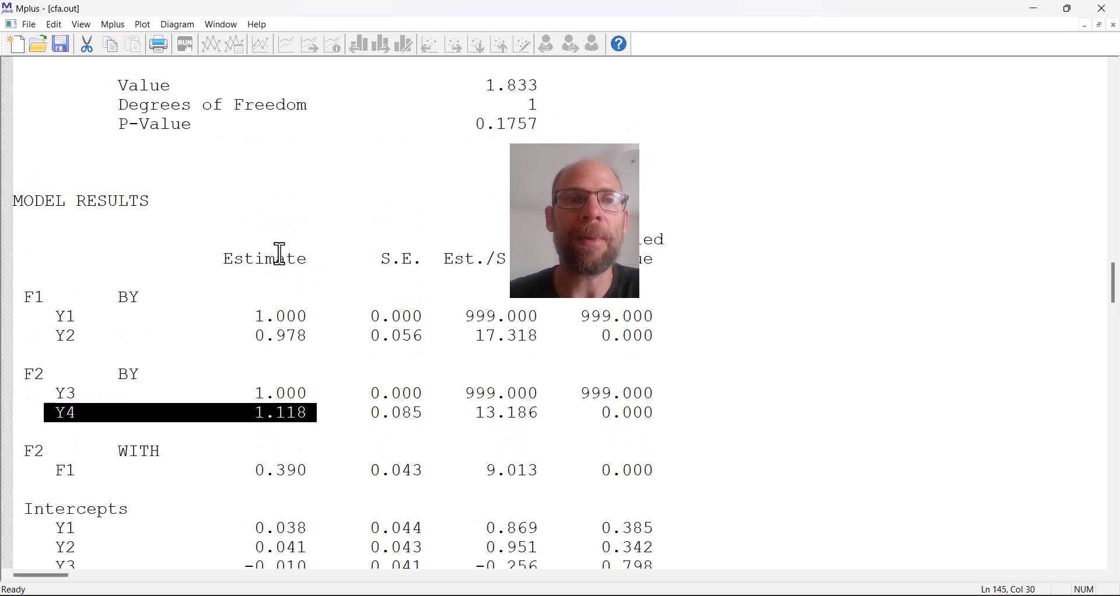
- Show the Wald test above the model results: value 1.833, 1 df, p = 0.1757
{"action": "scroll", "scroll_direction": "up", "scroll_amount": 3}
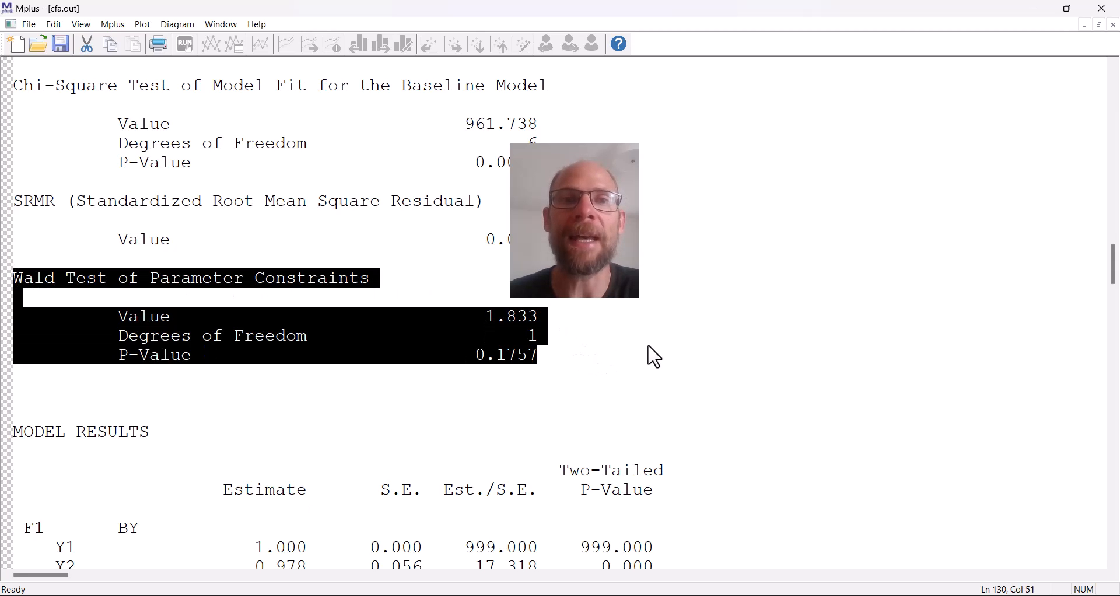
{"action": "mouse_move", "coordinate": [674, 347]}
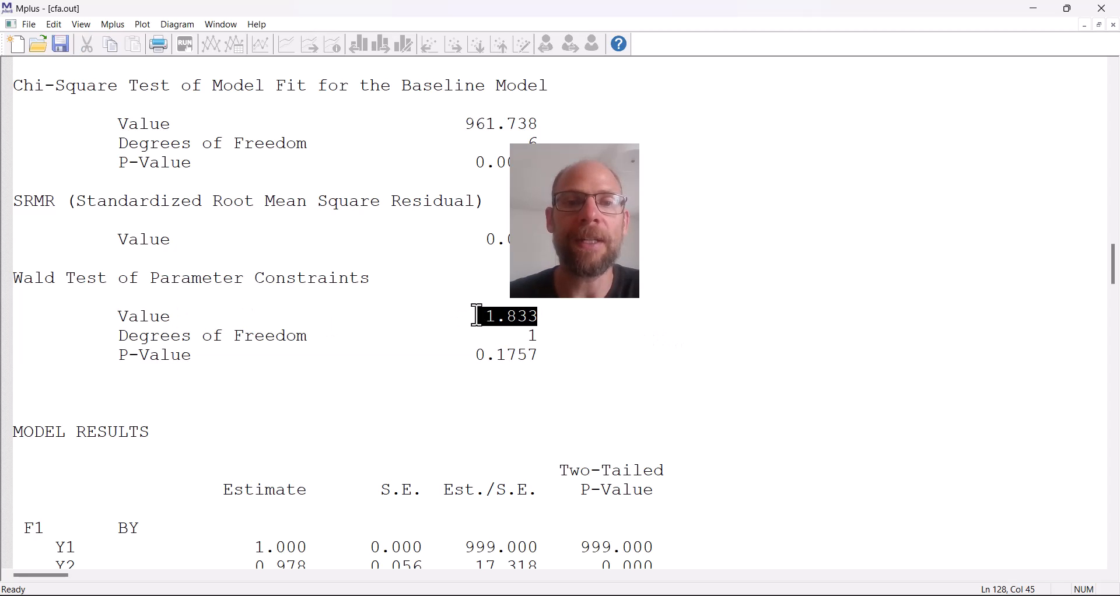
{"action": "mouse_move", "coordinate": [548, 339]}
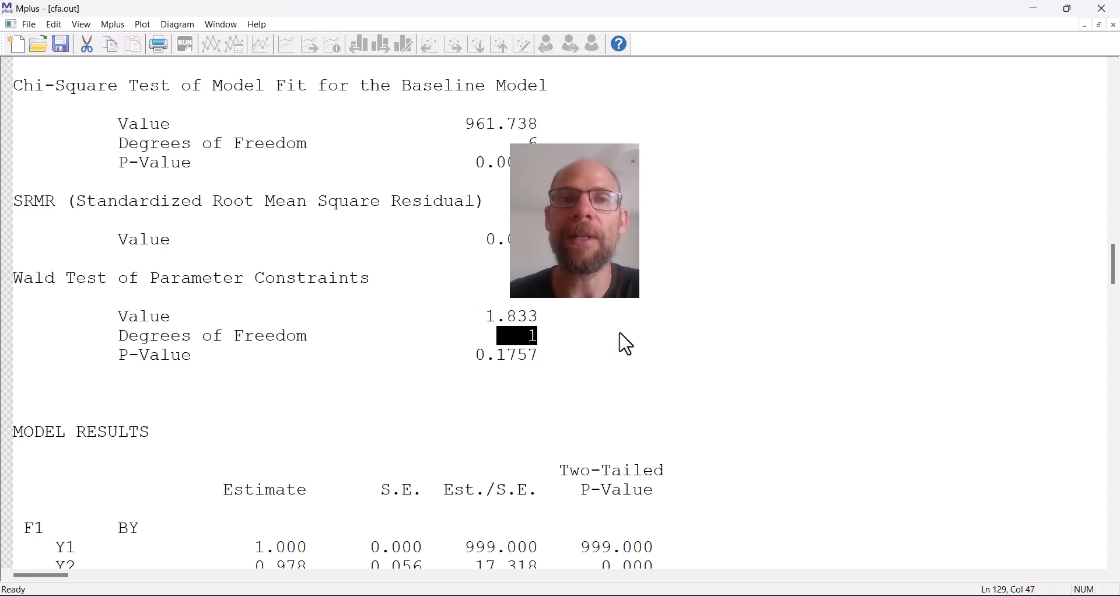
{"action": "mouse_move", "coordinate": [638, 322]}
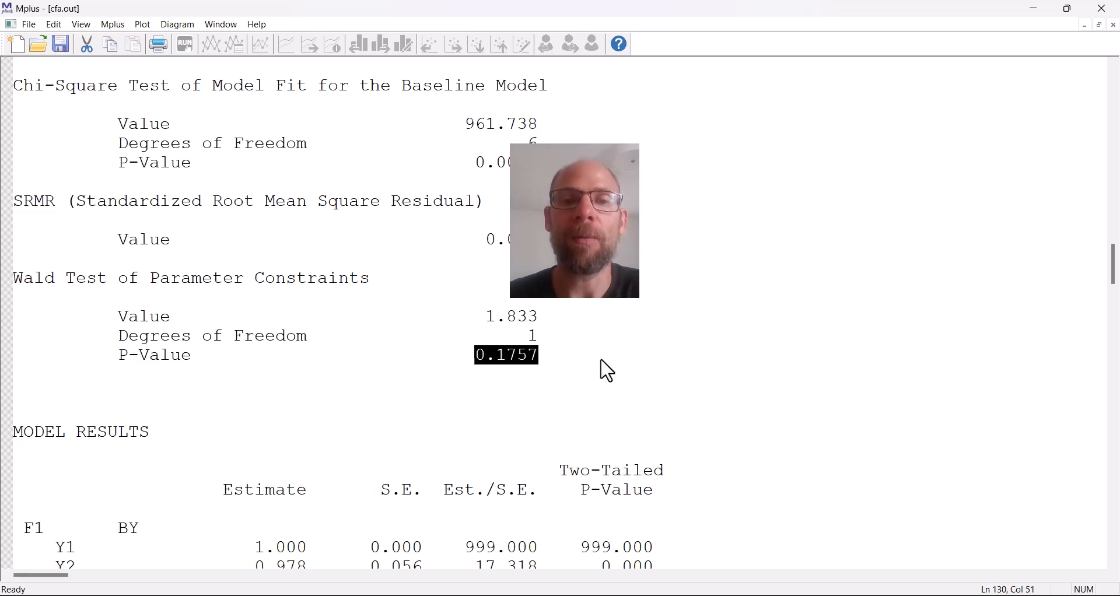
{"action": "mouse_move", "coordinate": [633, 356]}
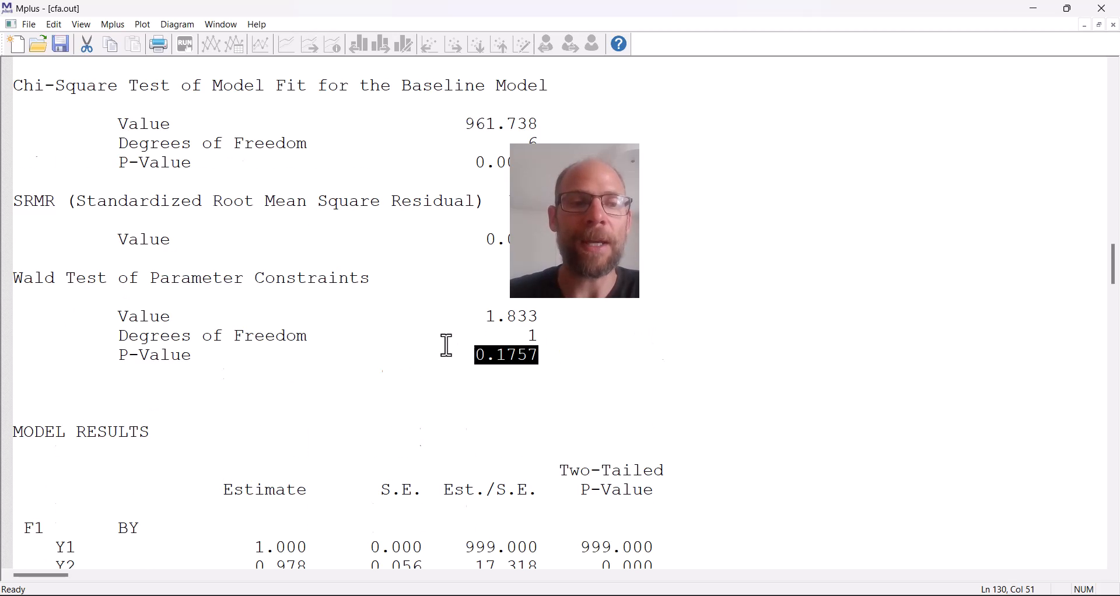
{"action": "scroll", "scroll_direction": "down", "scroll_amount": 3}
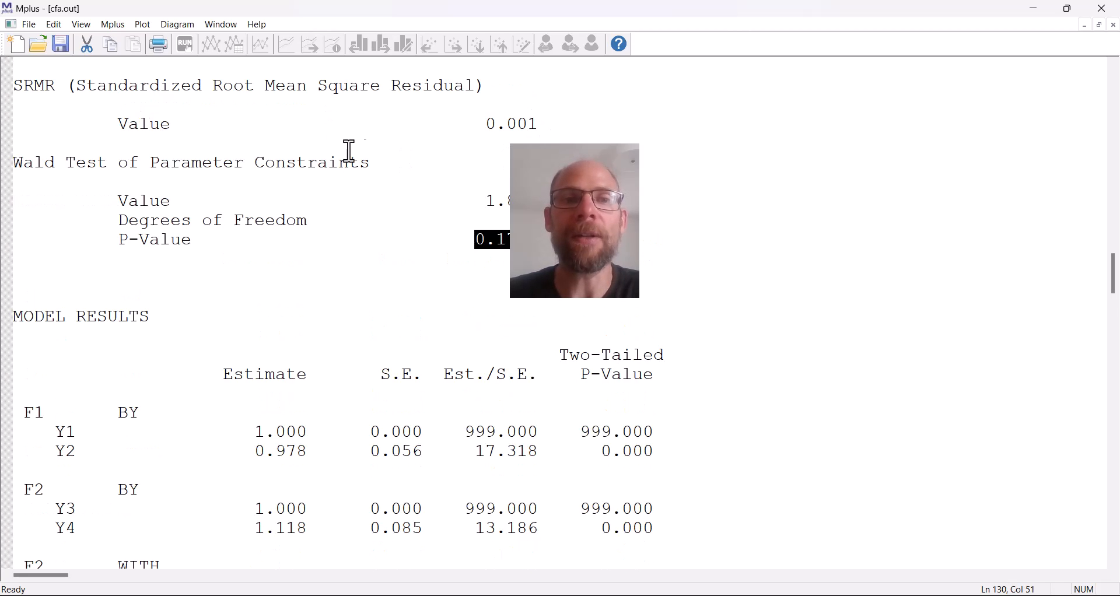
{"action": "mouse_move", "coordinate": [414, 176]}
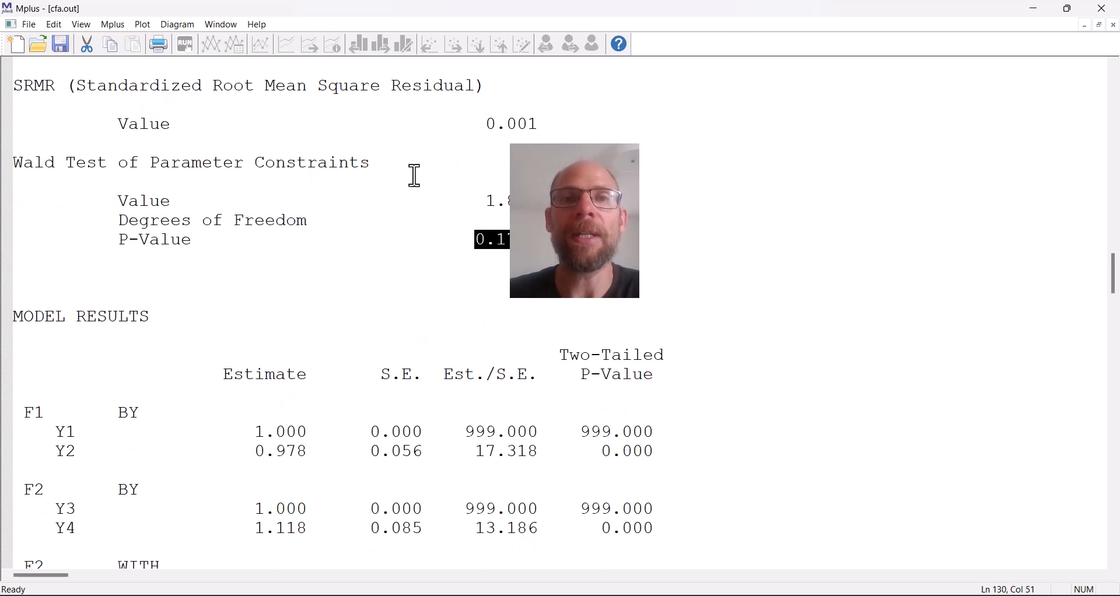